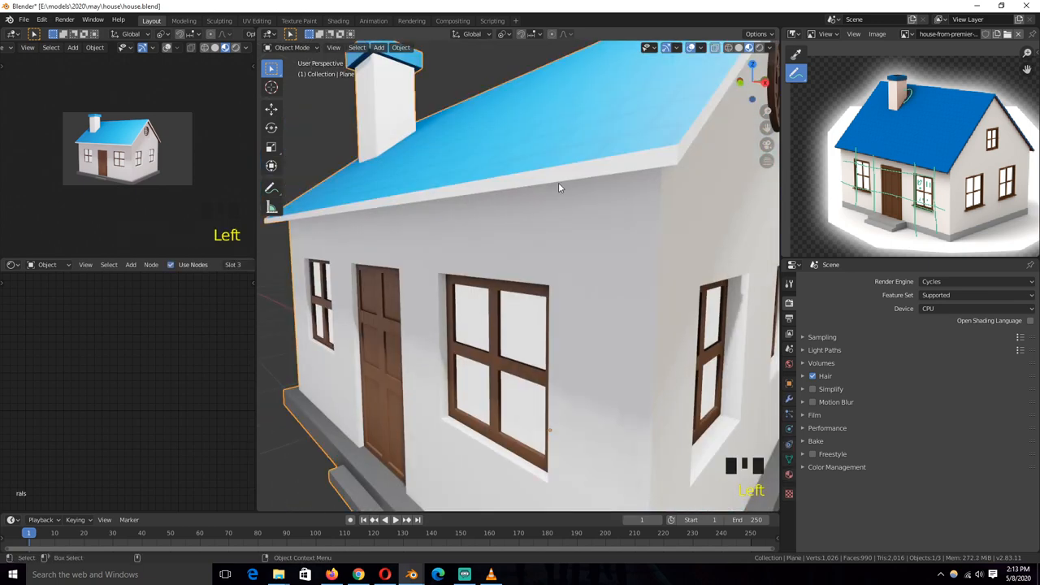
# - Show the channel's Videos tab in Chrome and scroll down to more Blender uploads
pyautogui.scroll(3)
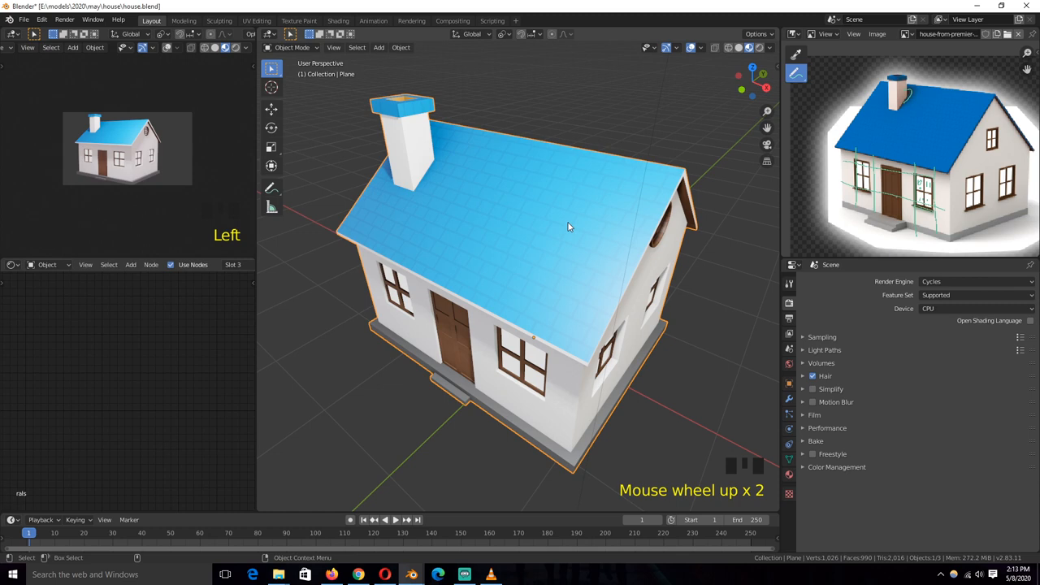
pyautogui.scroll(3)
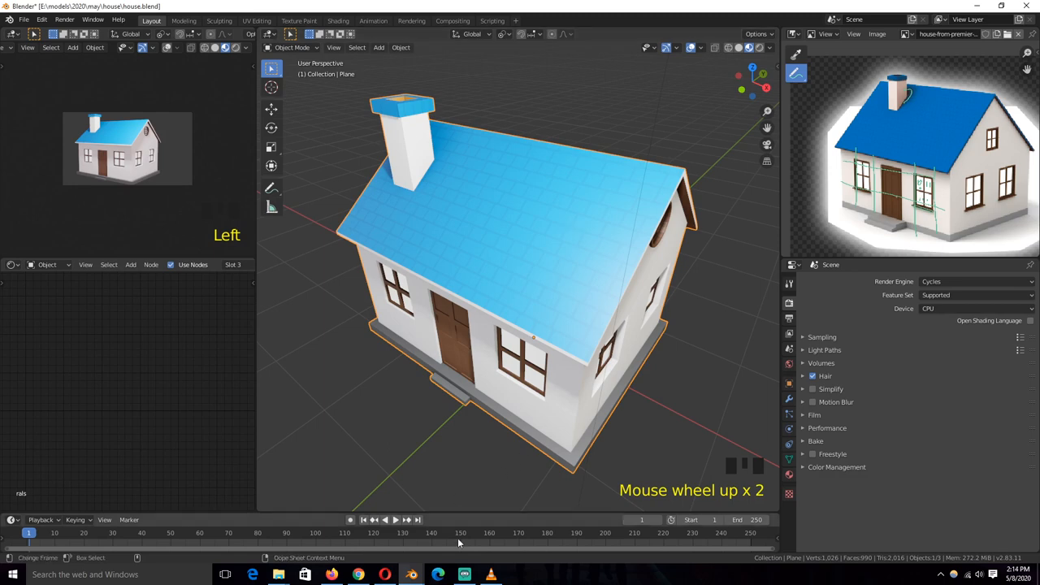
pyautogui.click(358, 574)
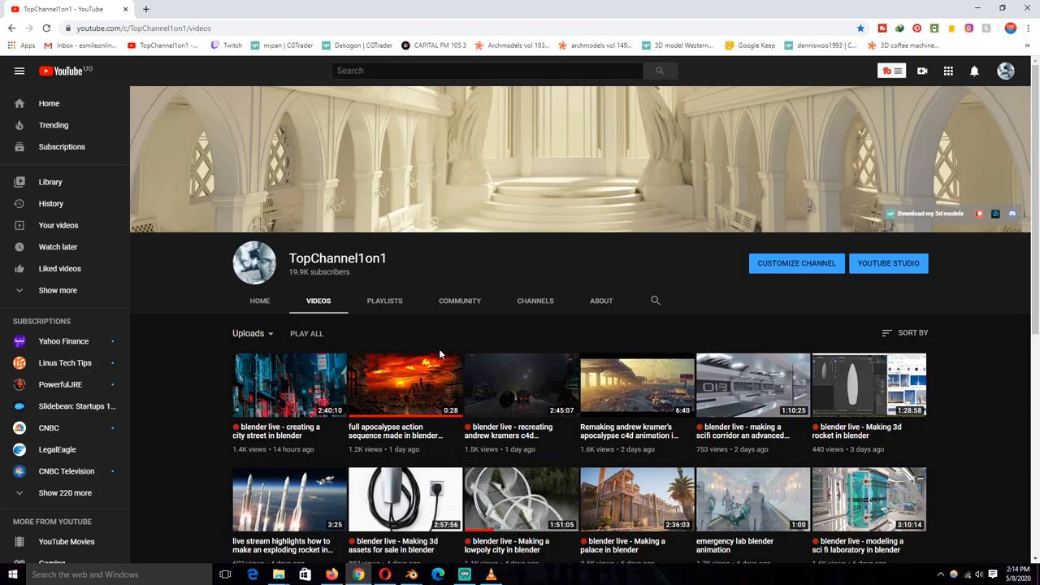
pyautogui.moveTo(610, 388)
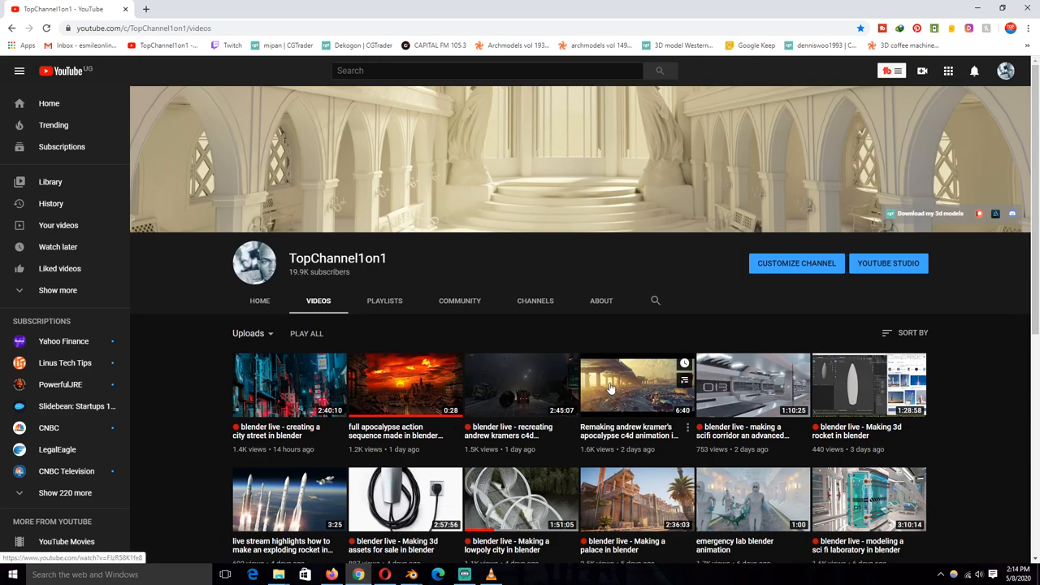
pyautogui.moveTo(618, 388)
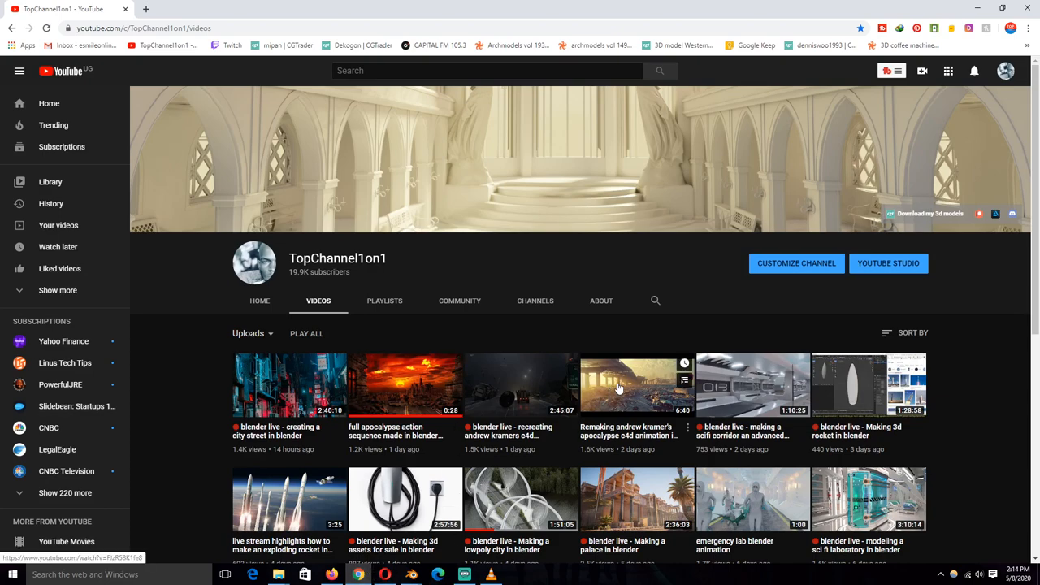
pyautogui.scroll(-3)
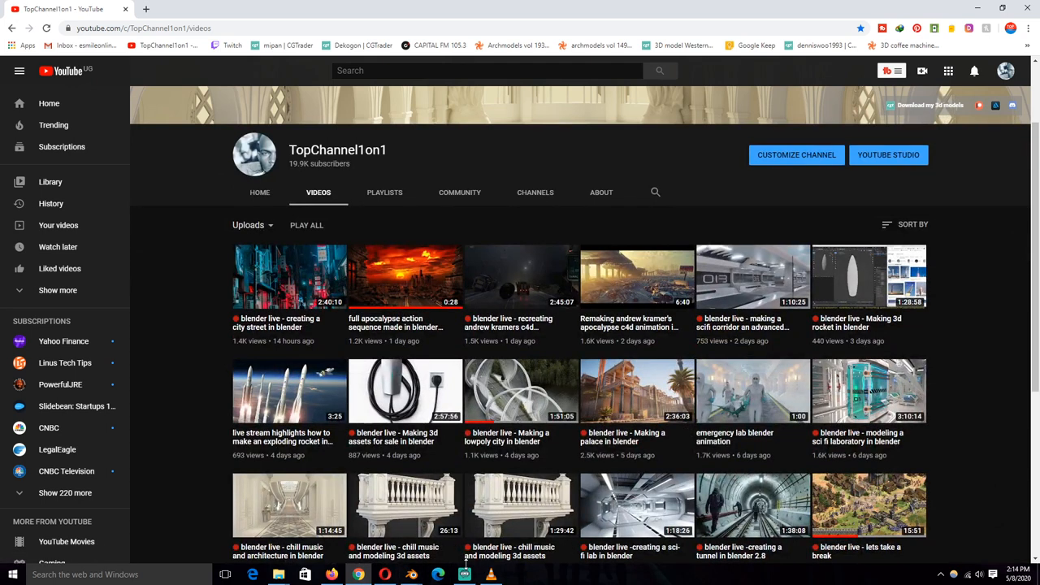
pyautogui.moveTo(186, 414)
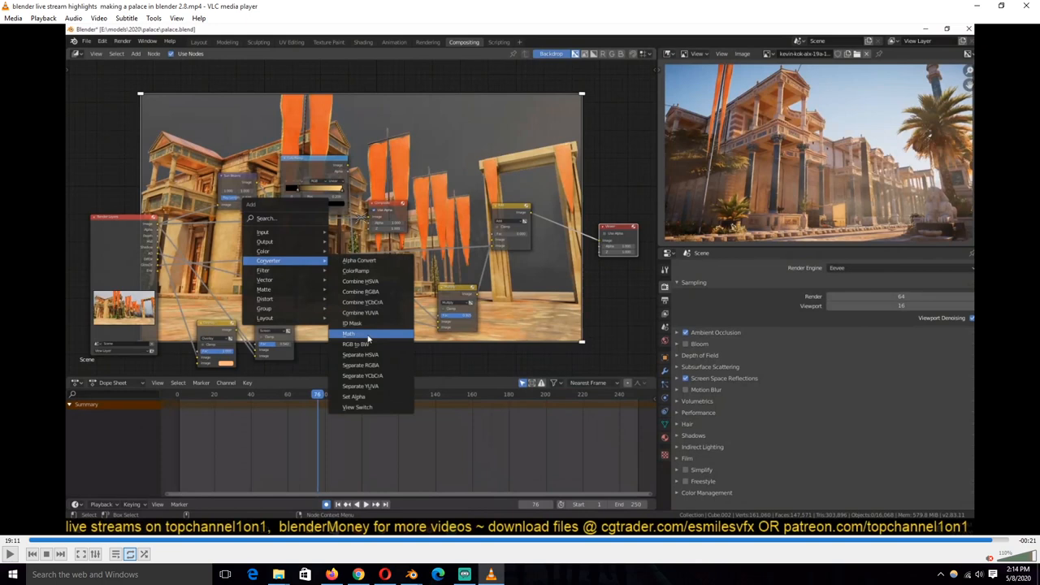
pyautogui.moveTo(592, 455)
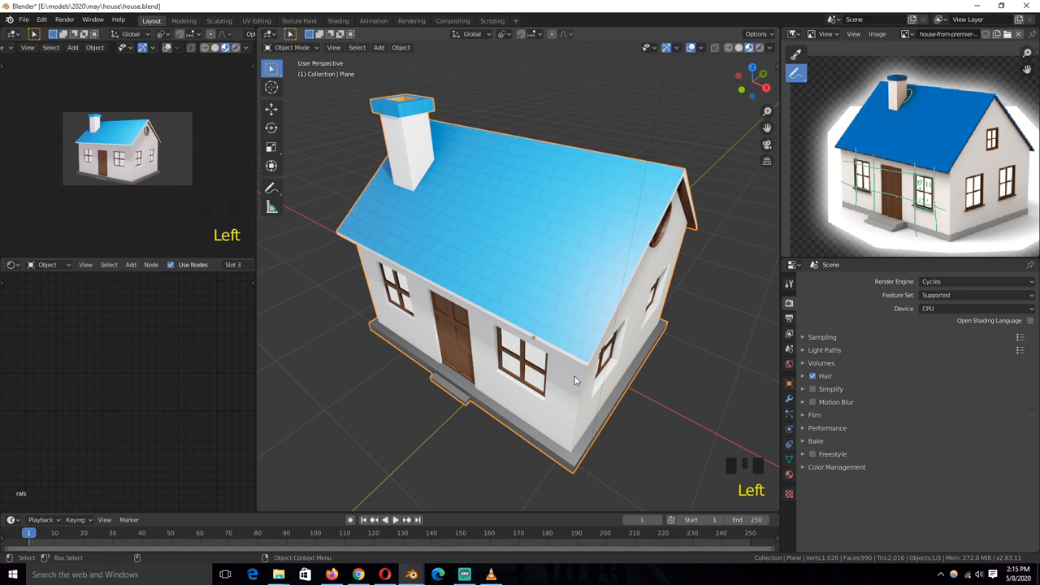
pyautogui.scroll(-3)
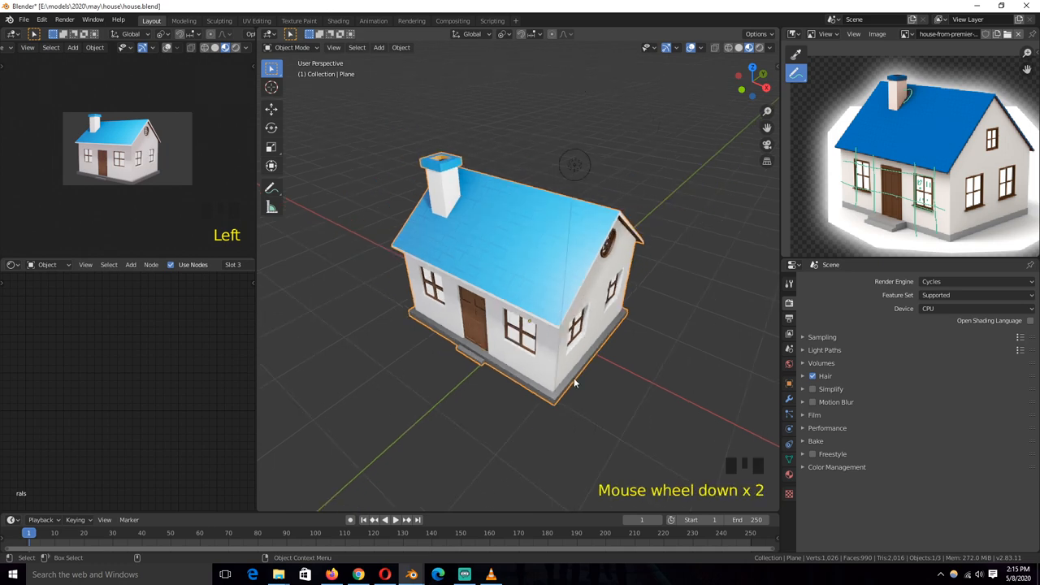
pyautogui.scroll(-3)
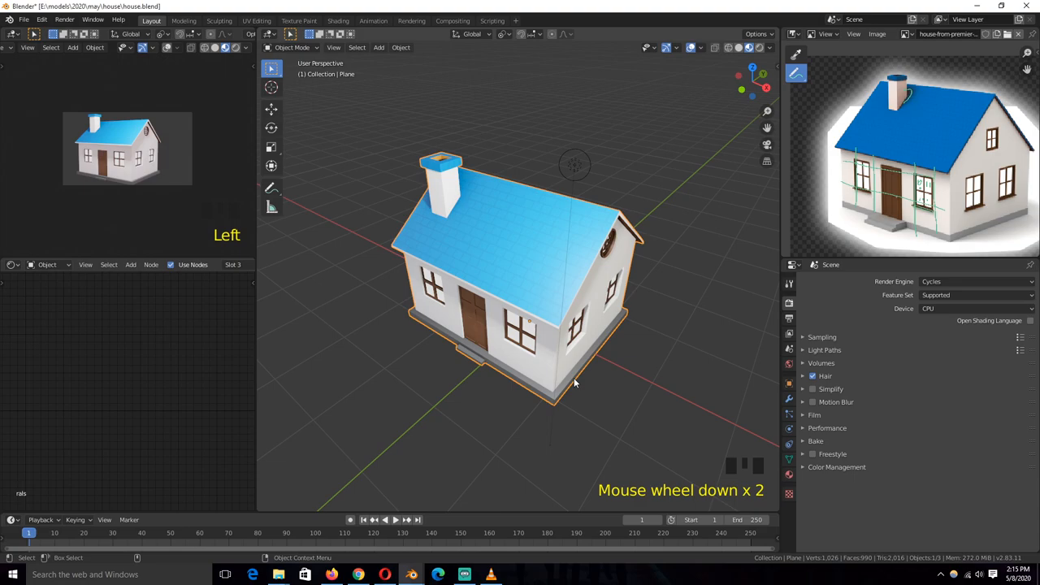
pyautogui.moveTo(552, 375)
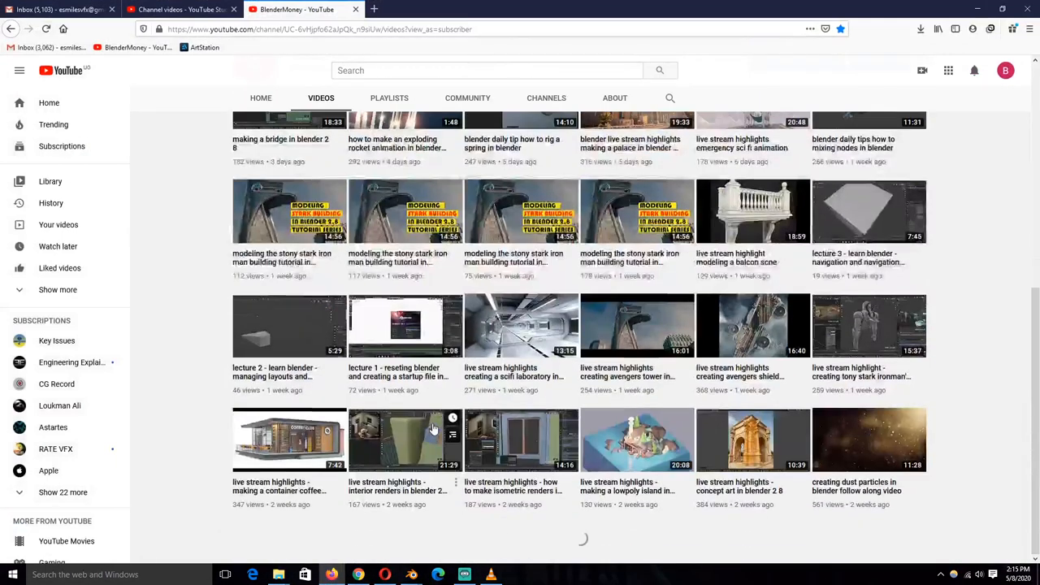
pyautogui.scroll(-3)
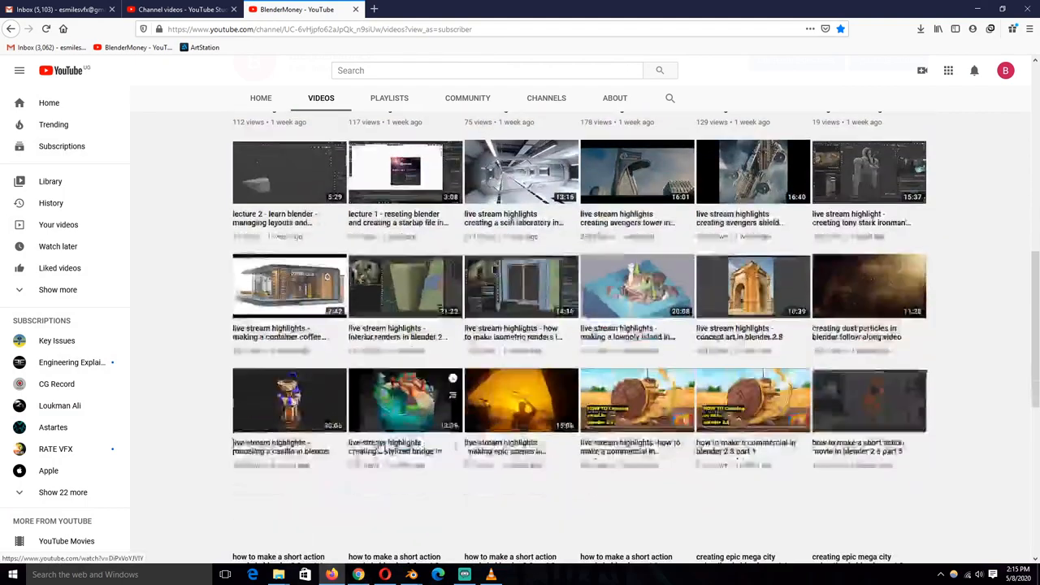
pyautogui.scroll(-3)
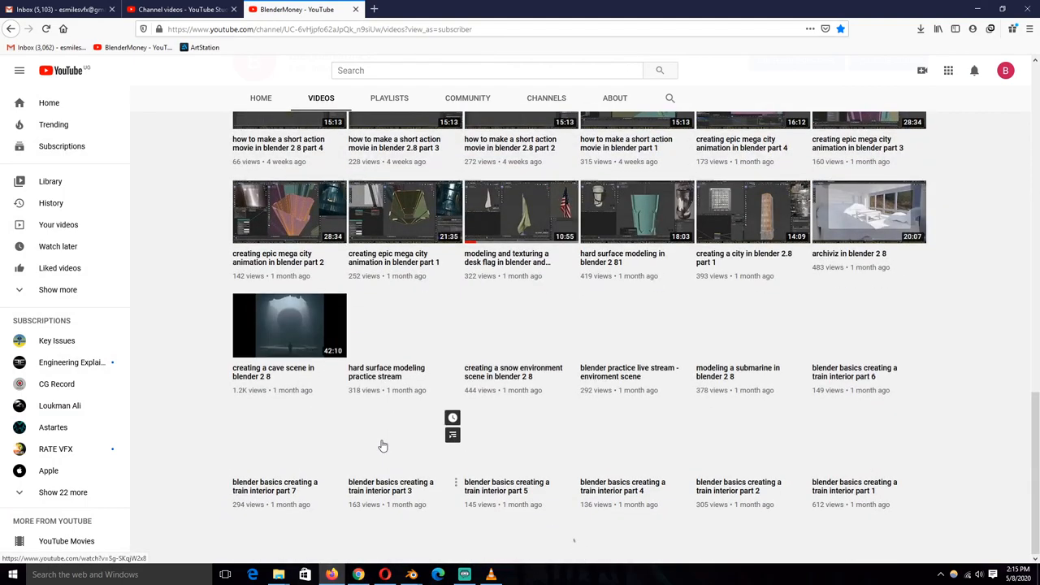
pyautogui.scroll(-3)
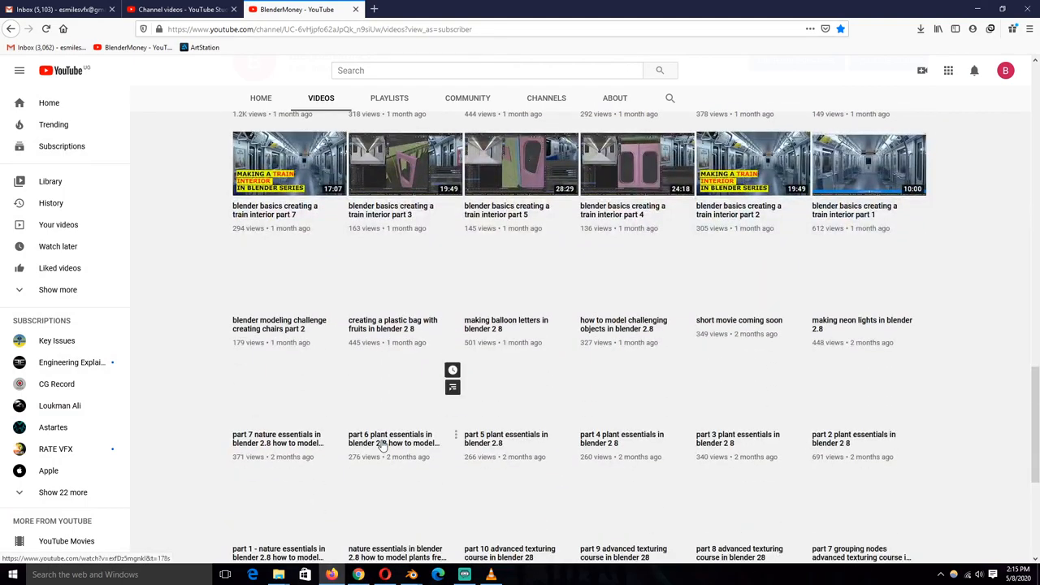
pyautogui.scroll(-3)
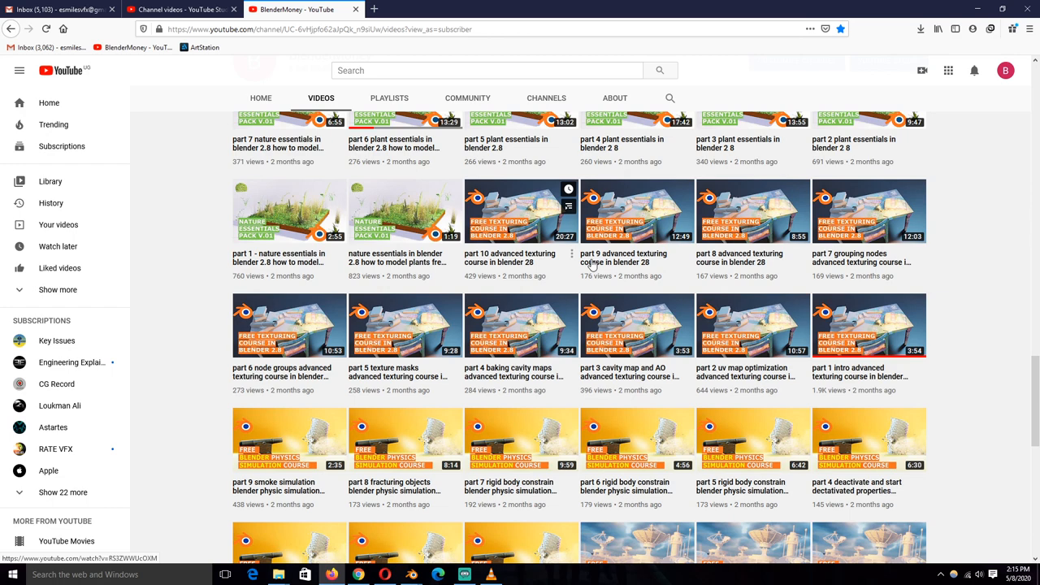
pyautogui.scroll(-3)
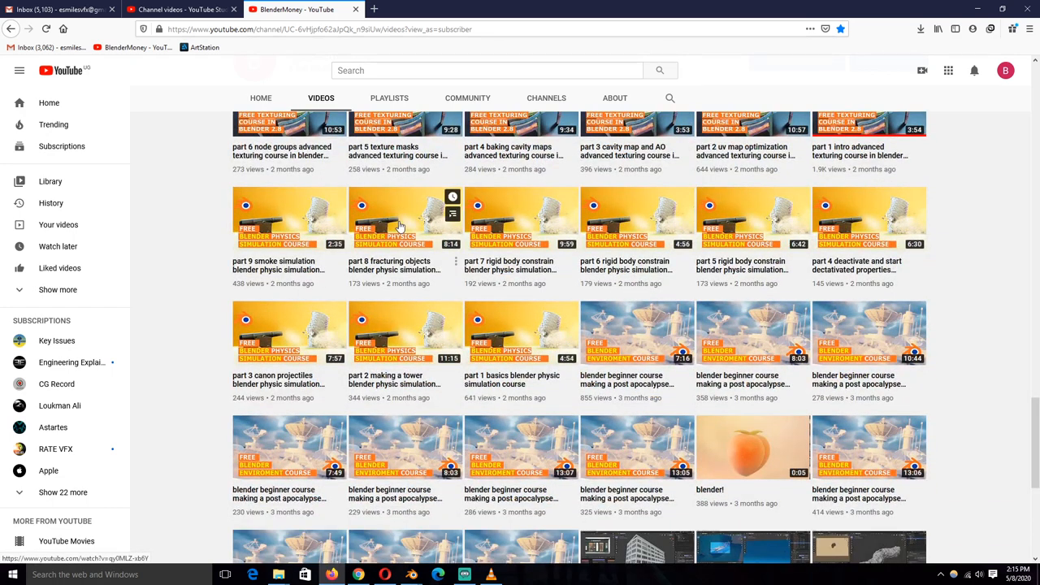
pyautogui.scroll(-3)
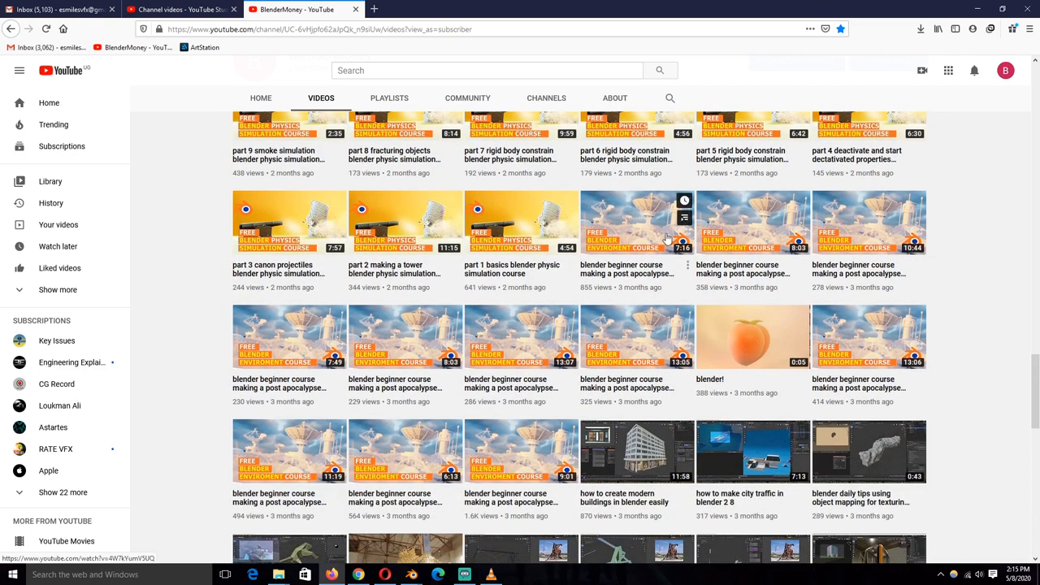
pyautogui.scroll(-3)
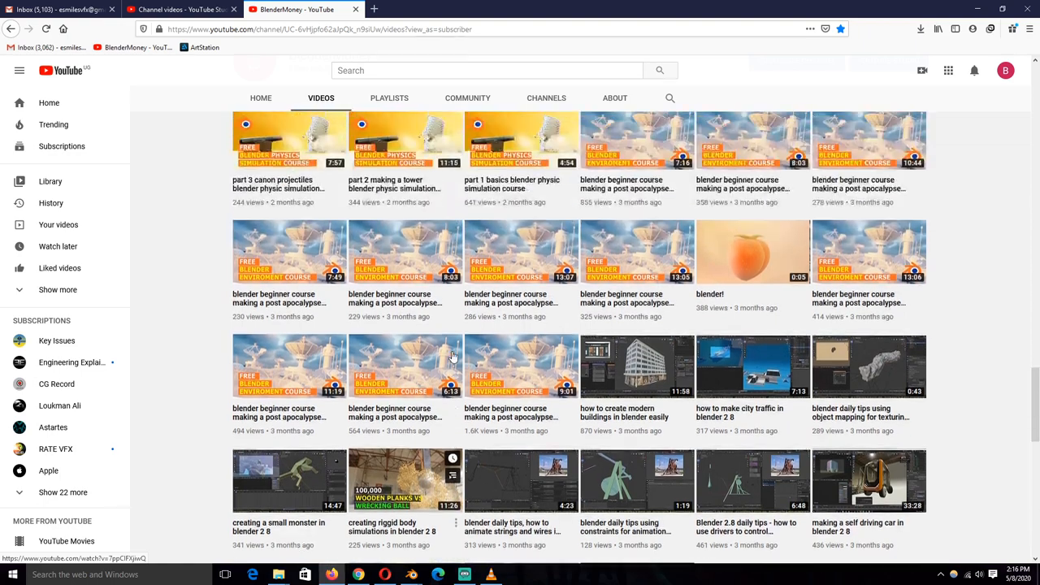
pyautogui.scroll(-3)
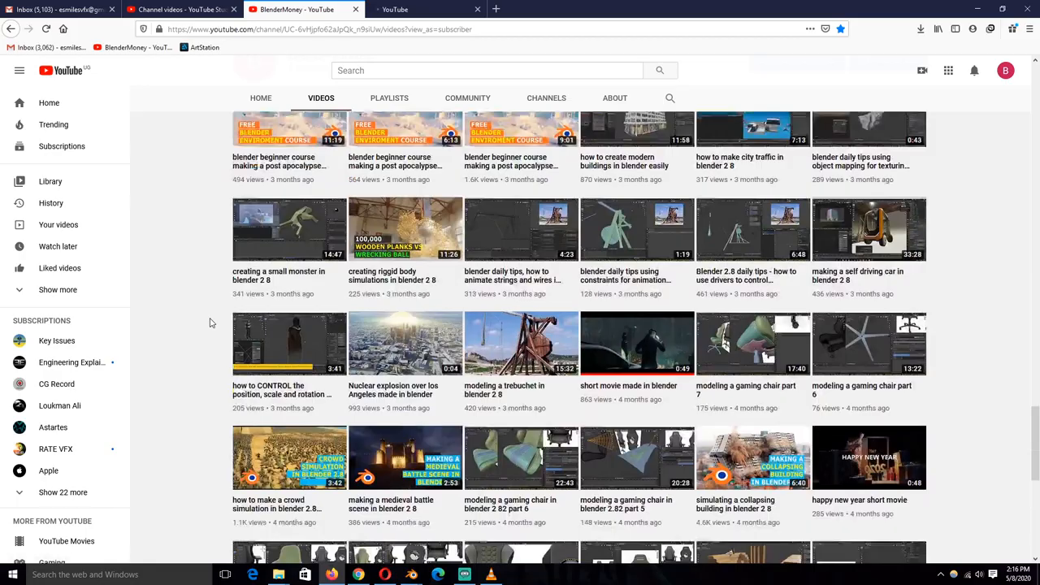
pyautogui.scroll(-3)
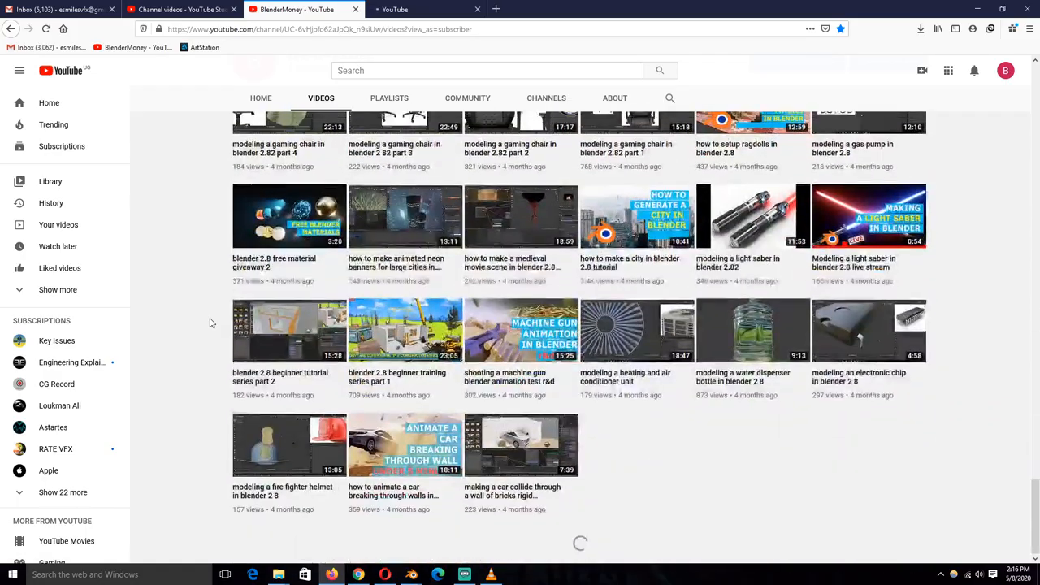
pyautogui.scroll(-3)
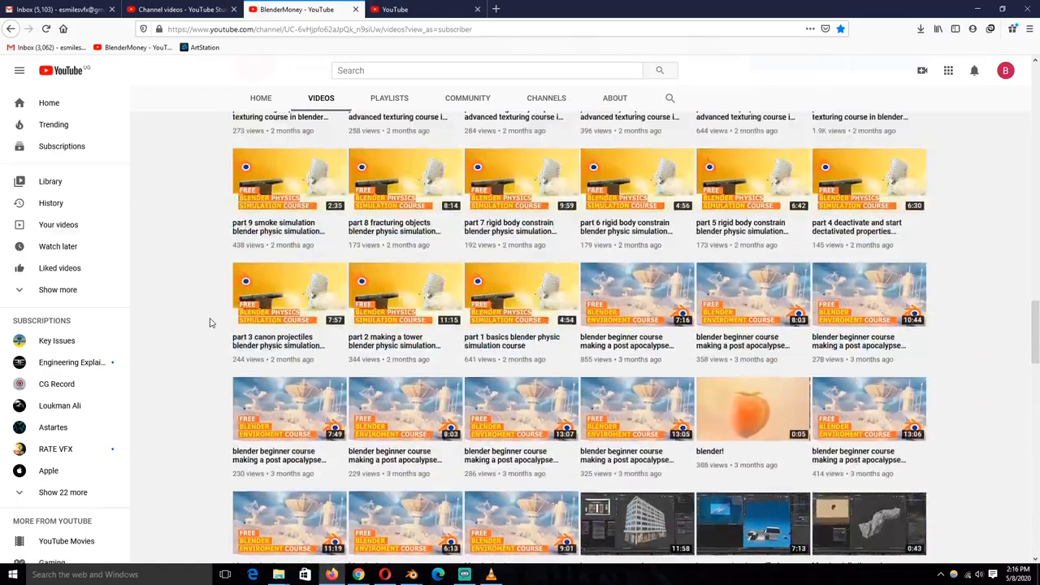
pyautogui.scroll(3)
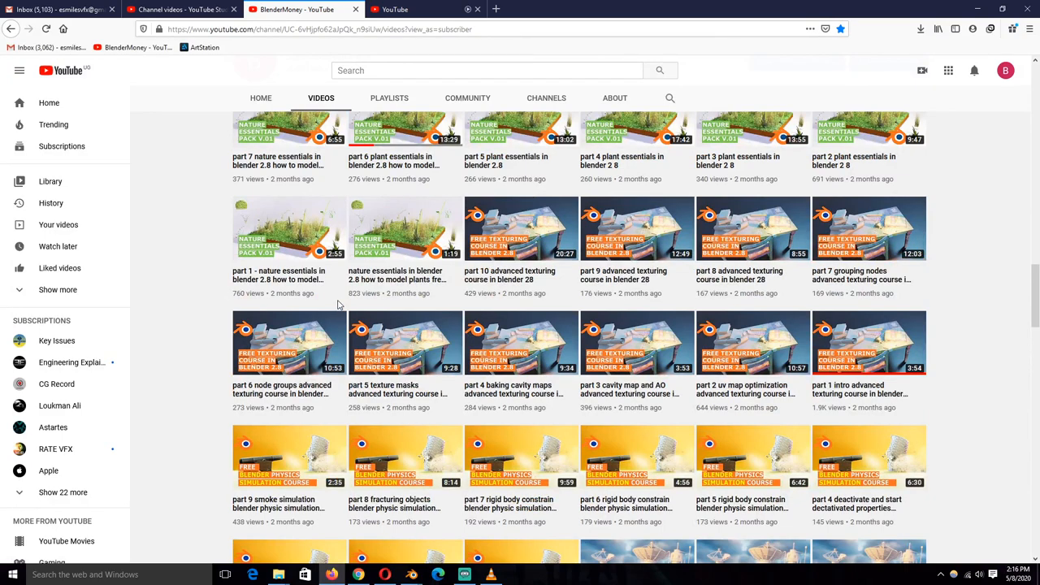
pyautogui.scroll(3)
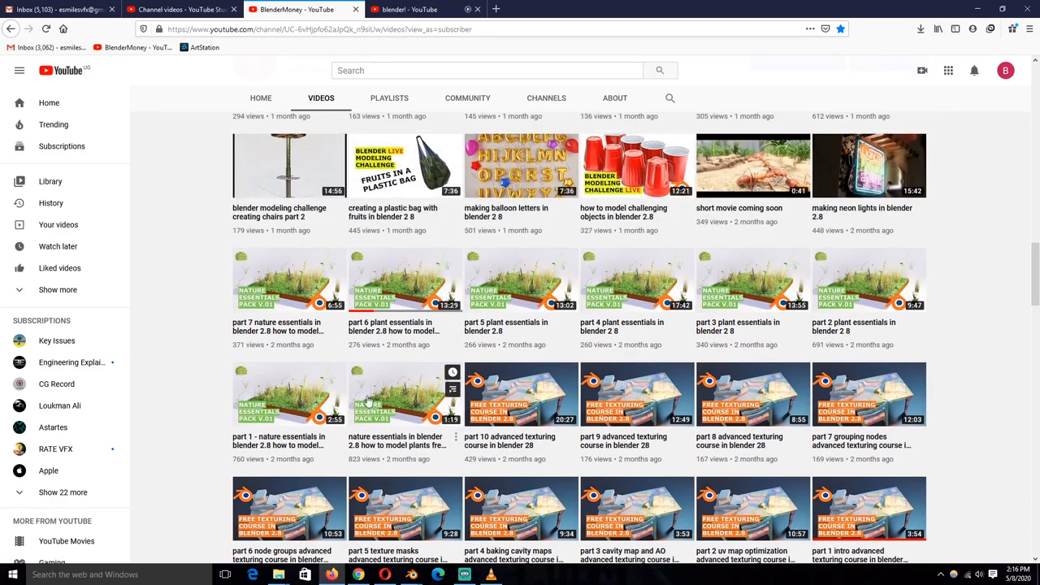
pyautogui.moveTo(422, 309)
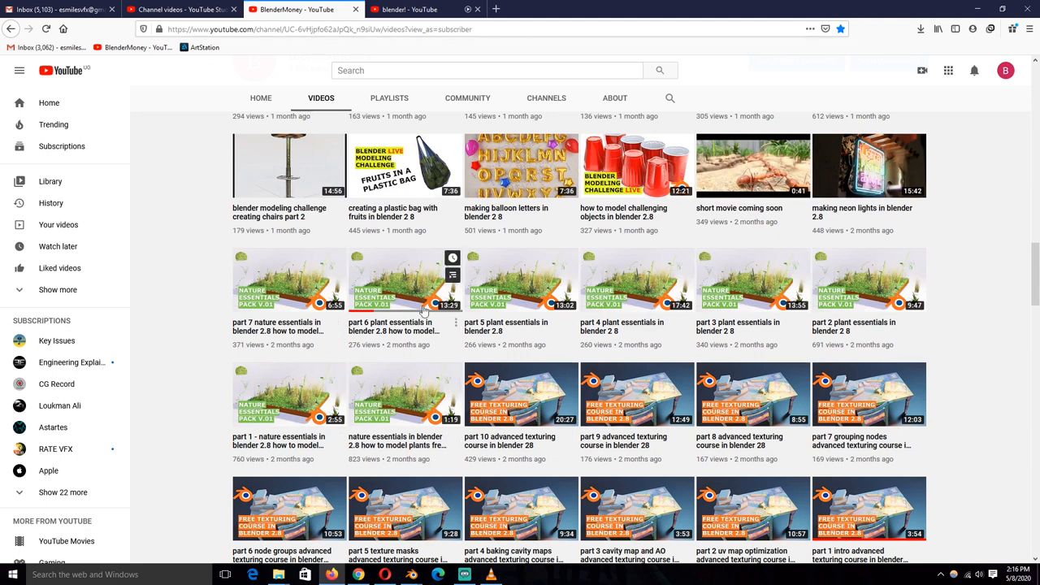
pyautogui.moveTo(439, 288)
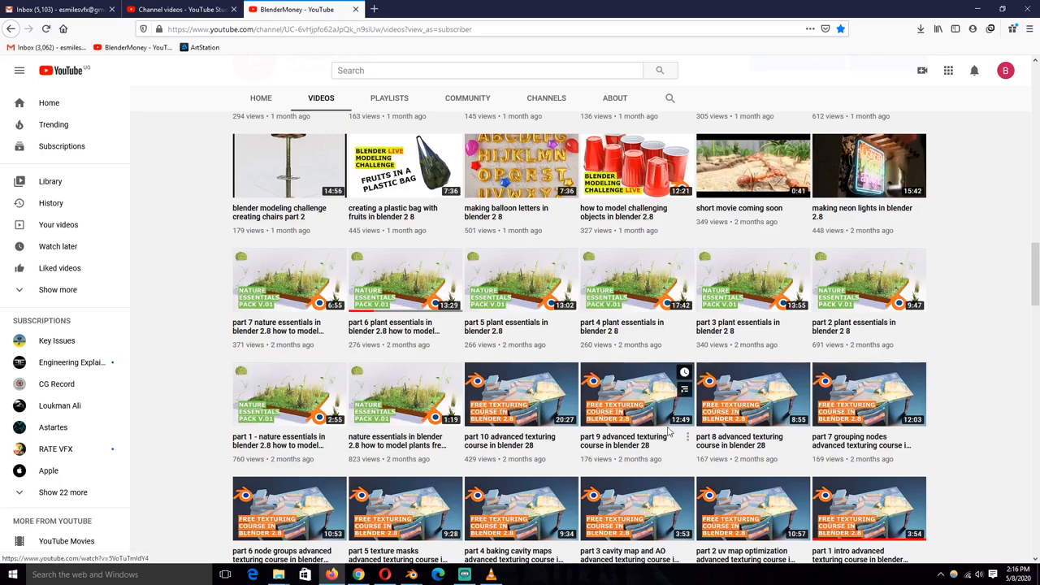
pyautogui.scroll(3)
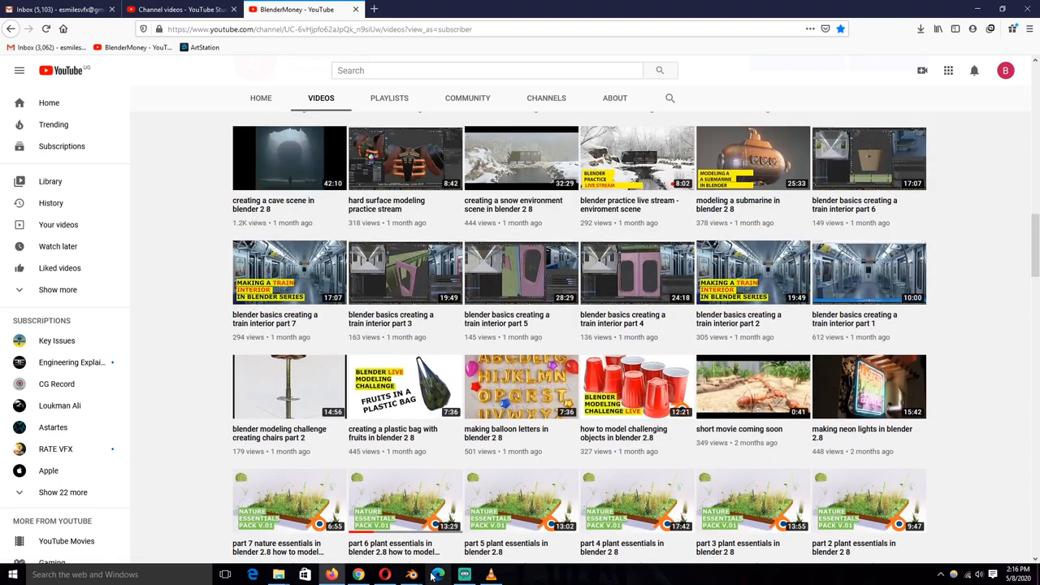
pyautogui.click(410, 574)
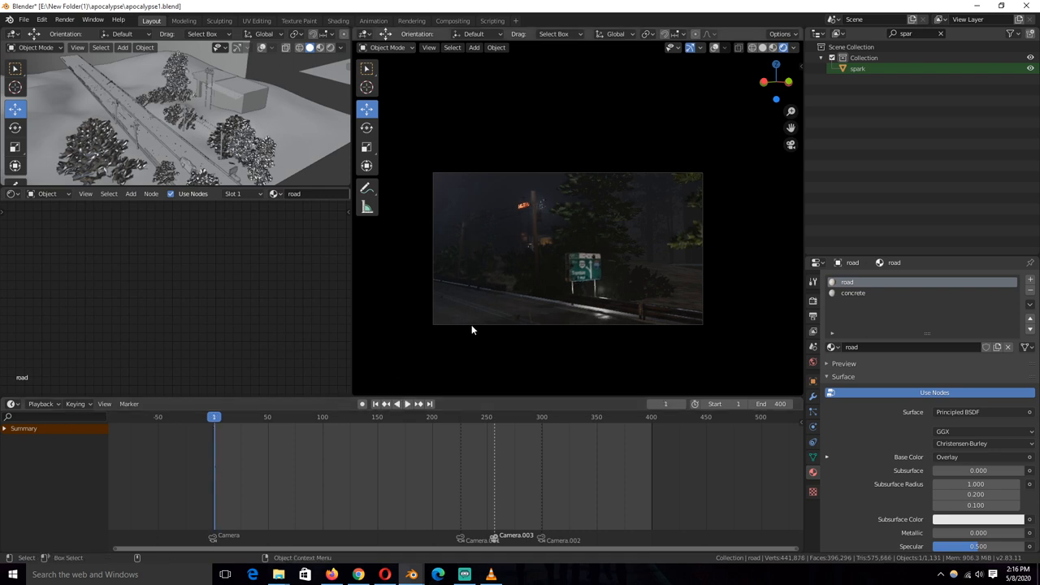
# - Play the road scene through camera shots, stop at frame 54, and return to YouTube
pyautogui.click(407, 403)
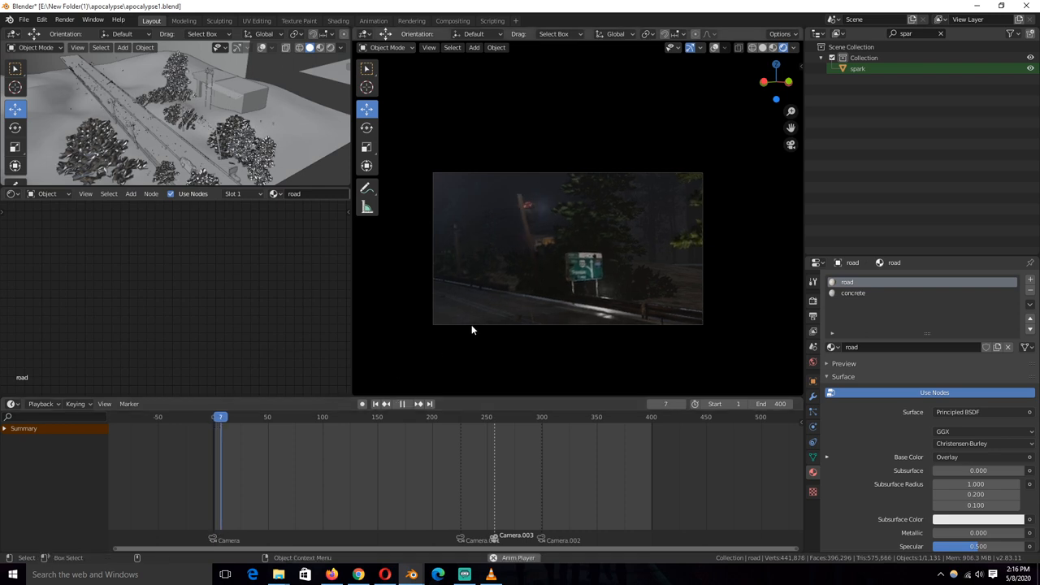
pyautogui.click(403, 404)
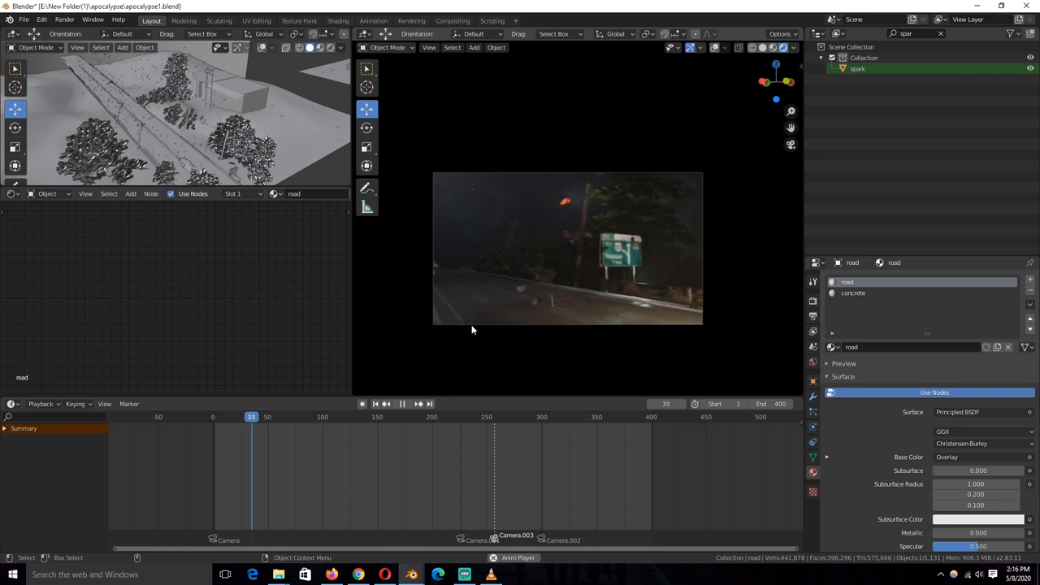
pyautogui.click(402, 403)
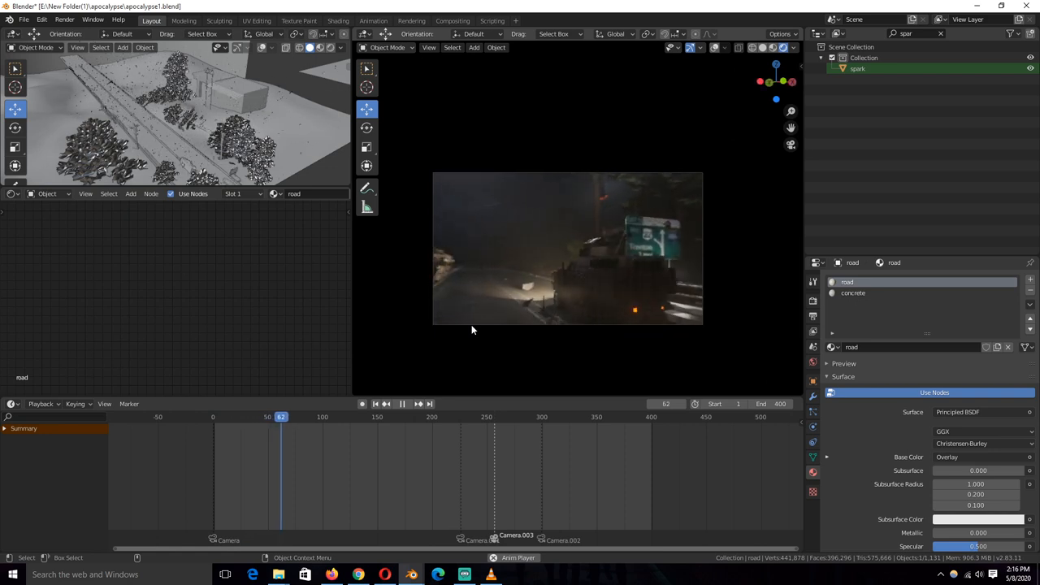
pyautogui.click(418, 404)
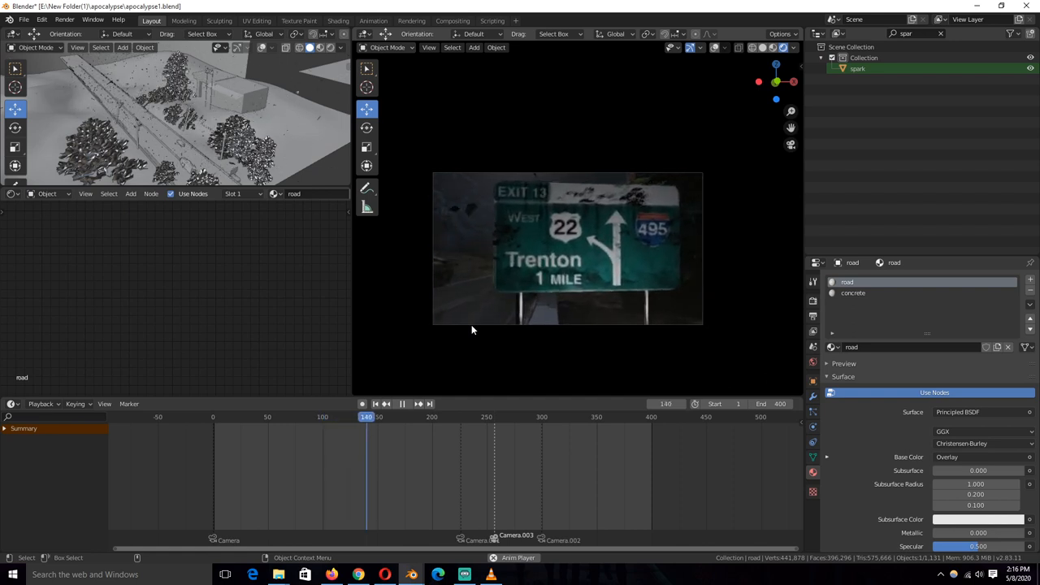
pyautogui.click(402, 403)
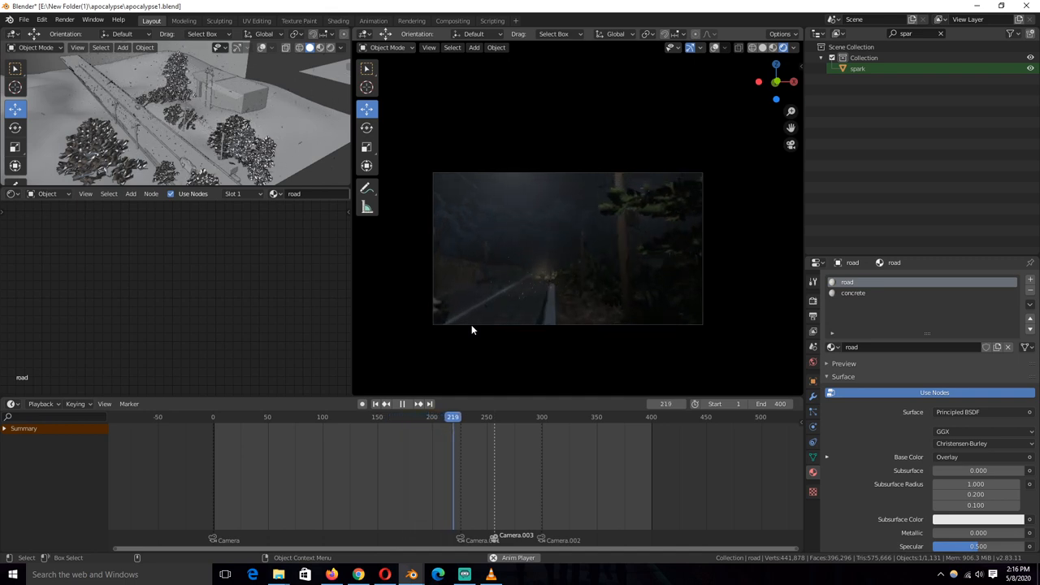
pyautogui.click(402, 404)
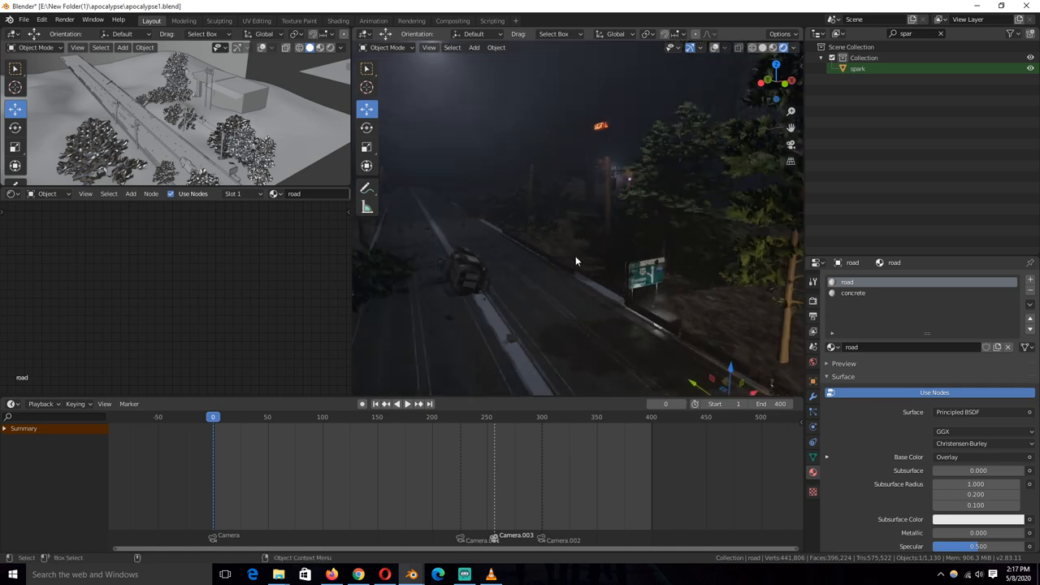
pyautogui.moveTo(504, 262)
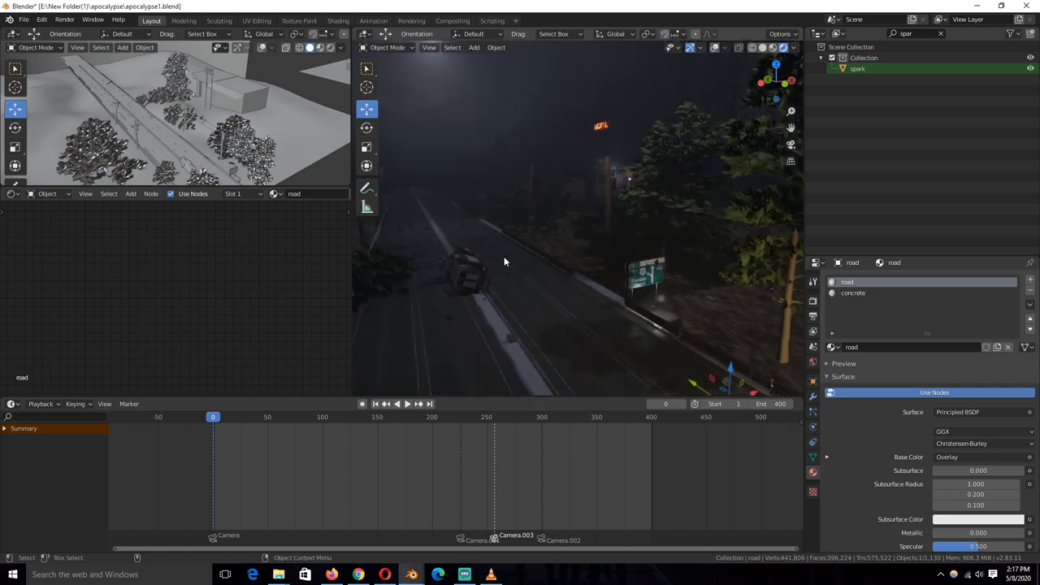
pyautogui.click(408, 404)
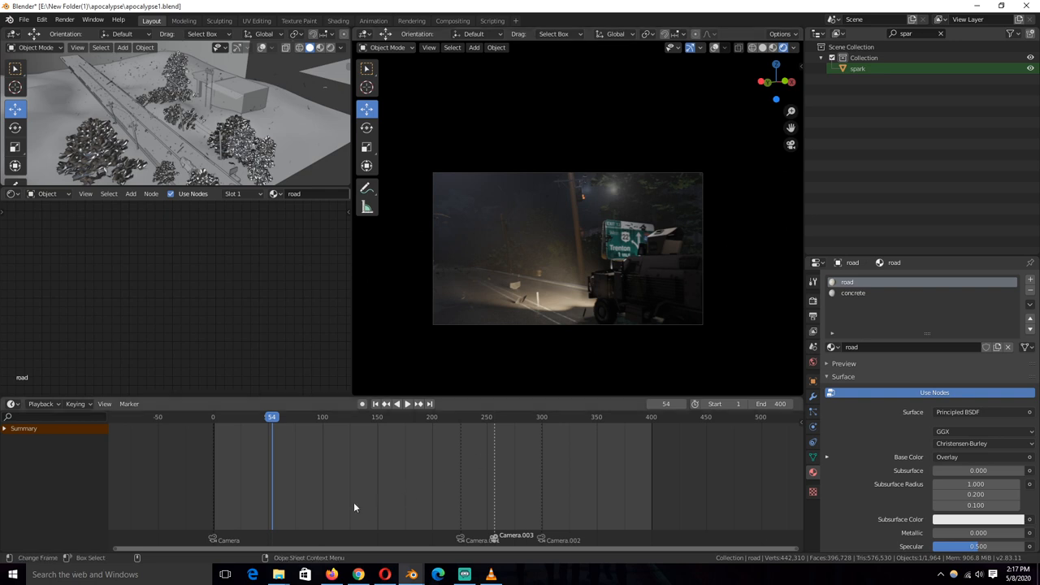
pyautogui.click(331, 574)
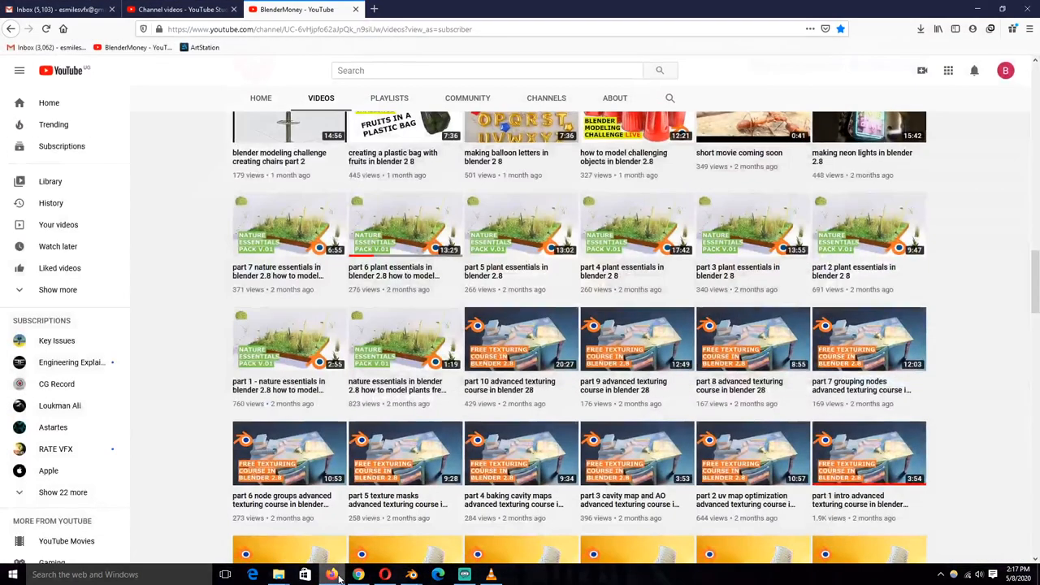
# - Scroll the uploads list down to the texturing and physics simulation course thumbnails
pyautogui.scroll(-3)
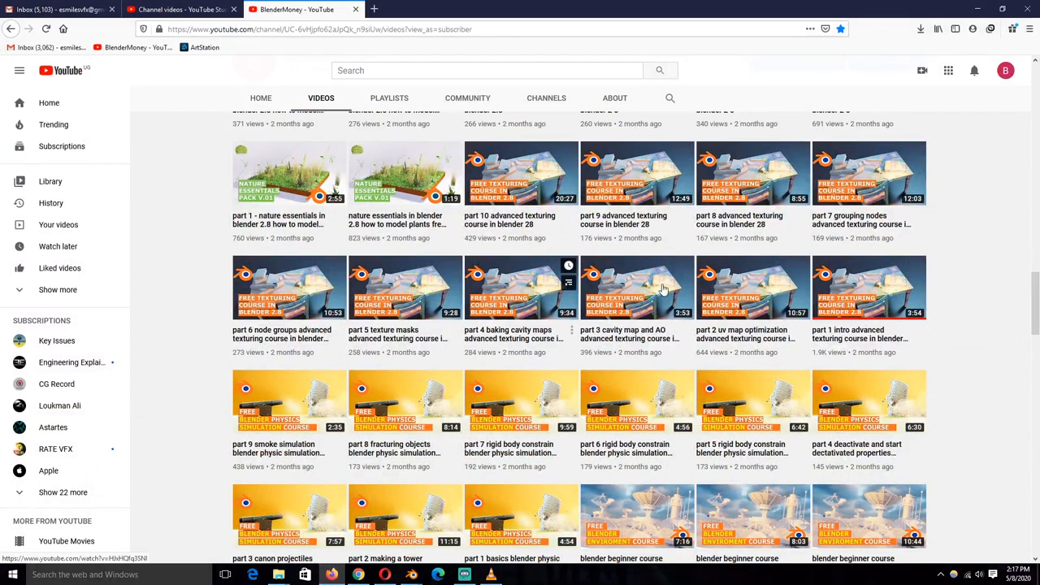
pyautogui.moveTo(711, 300)
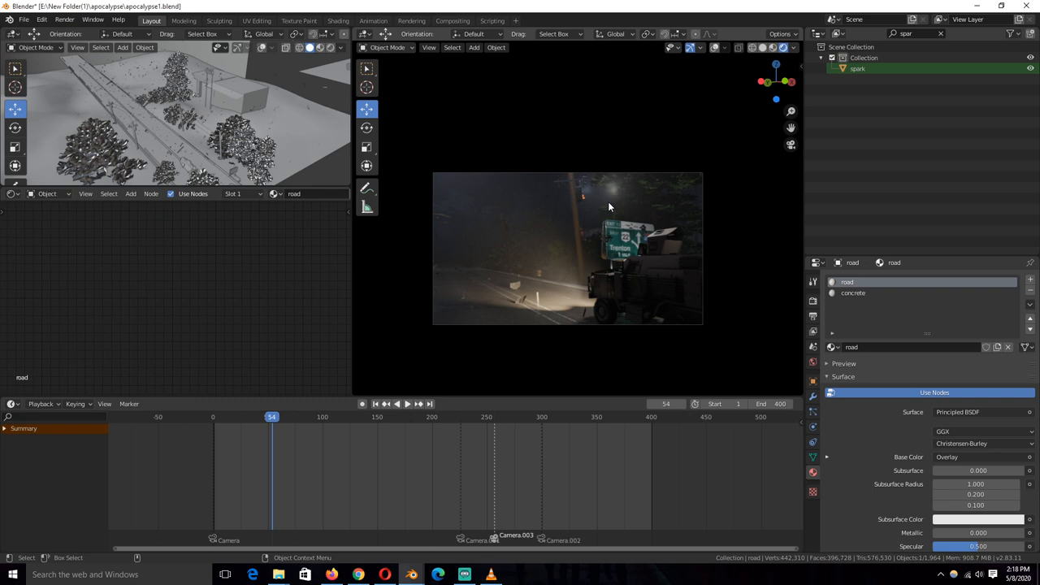
pyautogui.moveTo(607, 297)
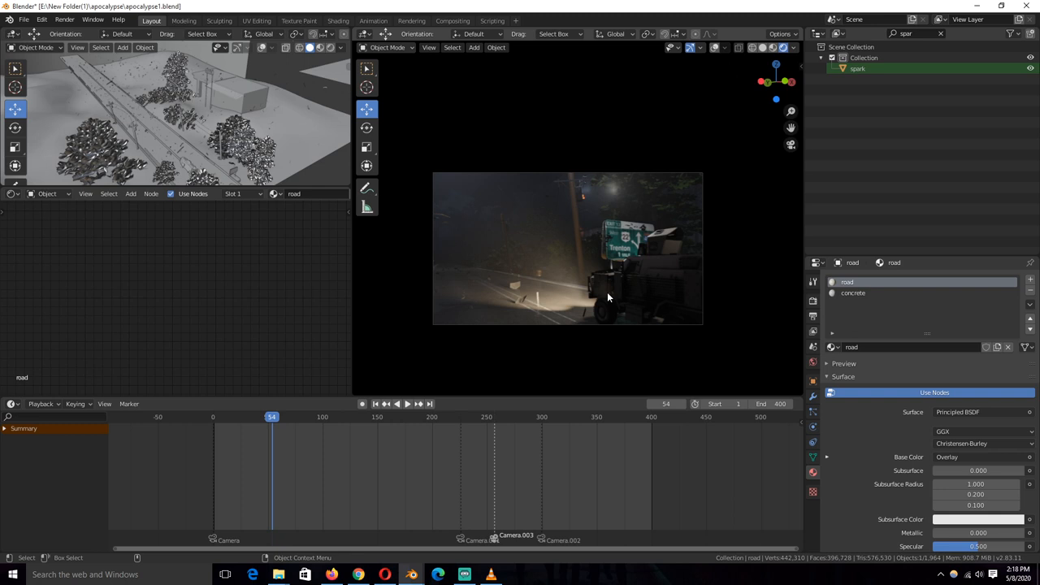
pyautogui.moveTo(609, 308)
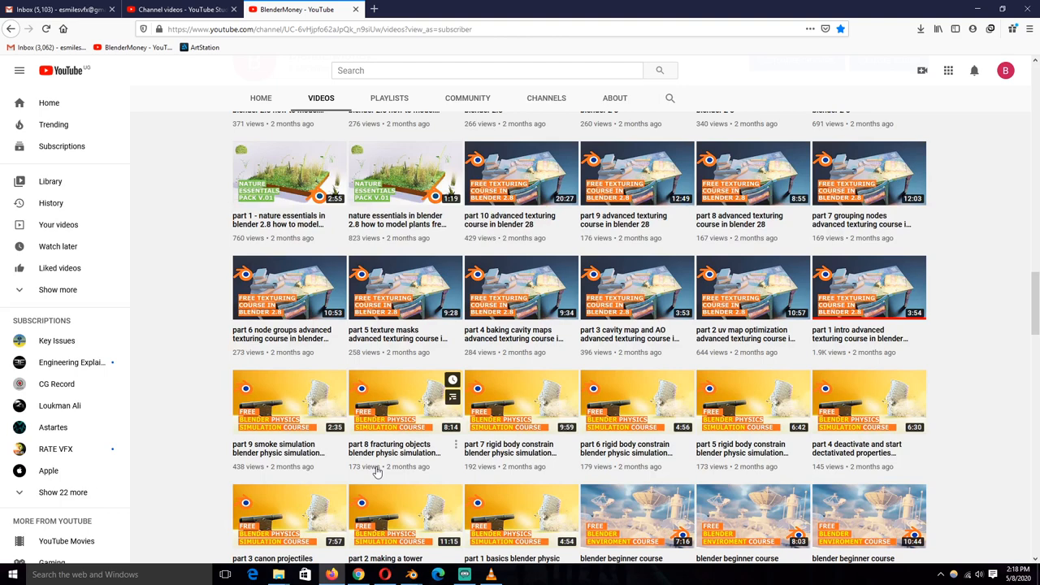
# - Scroll further down to more beginner environment course thumbnails below the physics courses
pyautogui.scroll(-3)
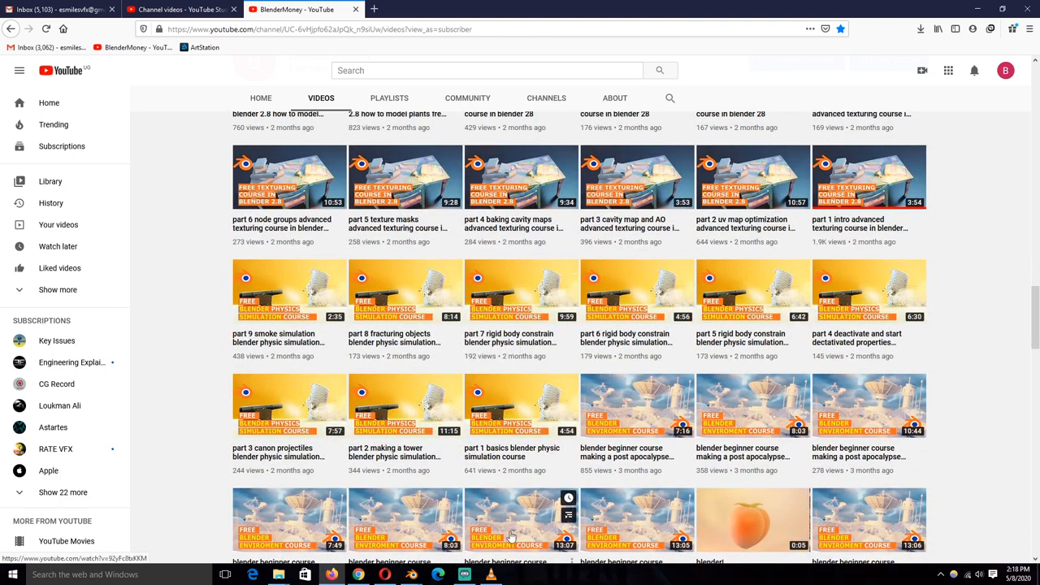
pyautogui.moveTo(411, 575)
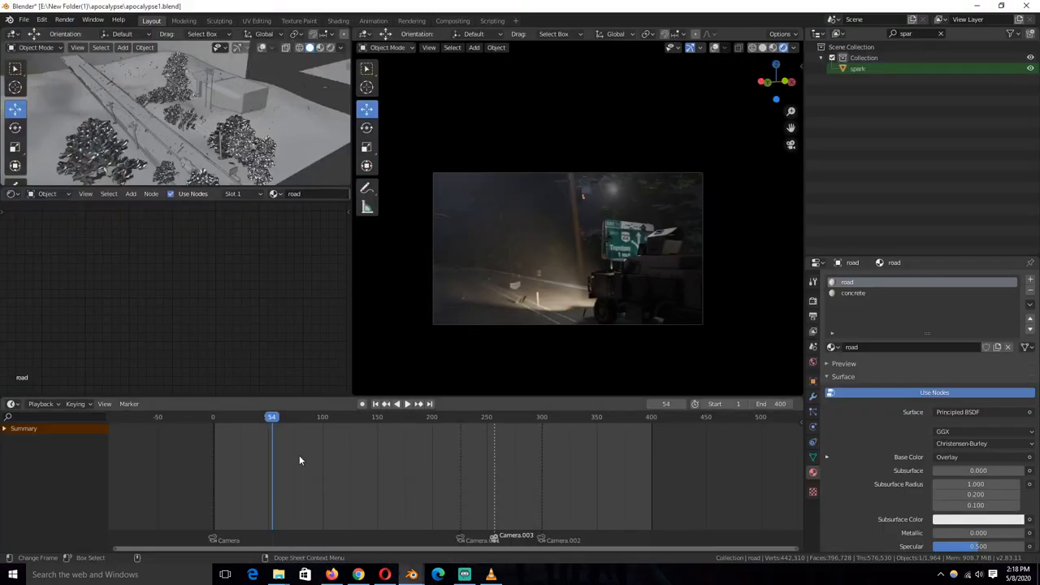
# - Play from frame 54, pause at frame 73, then resume past the Trenton sign to frame 251
pyautogui.click(407, 403)
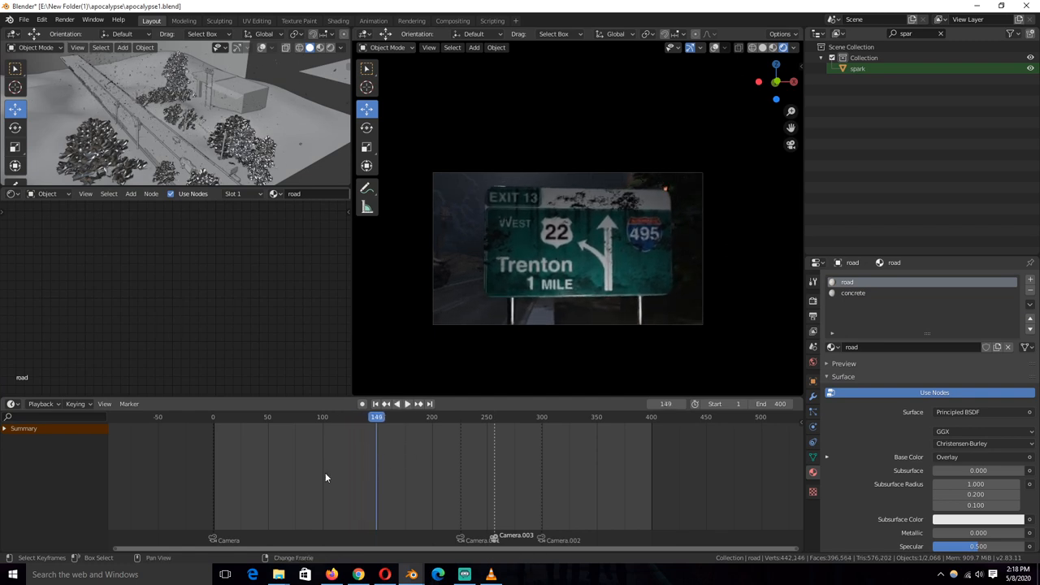
pyautogui.click(332, 417)
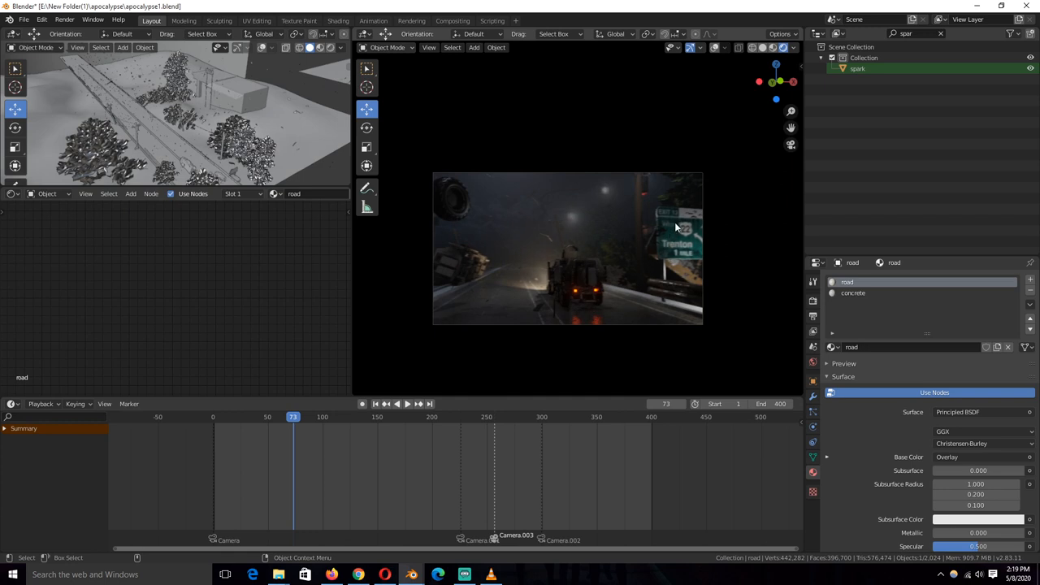
pyautogui.click(407, 404)
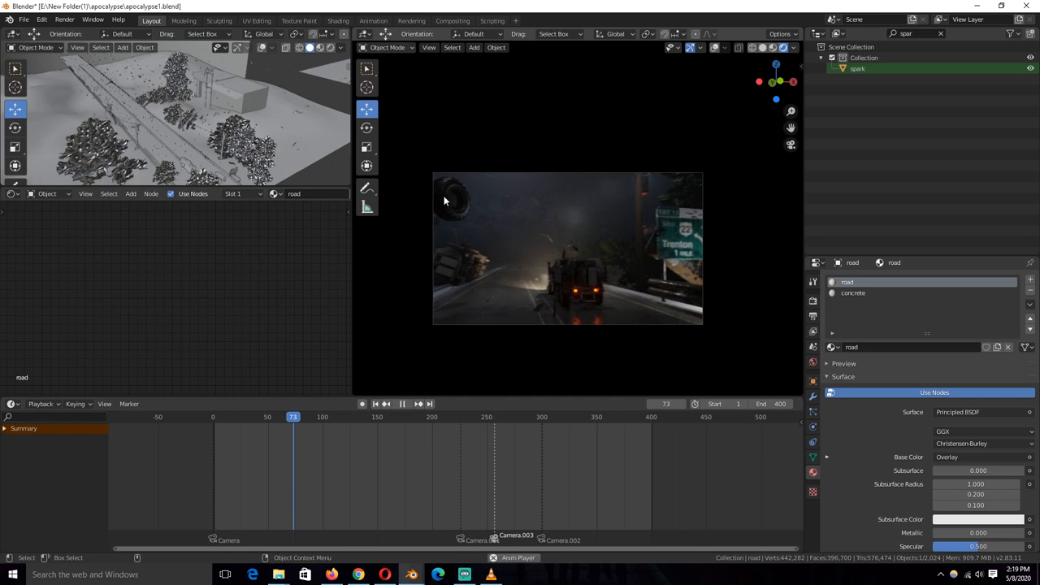
pyautogui.click(415, 404)
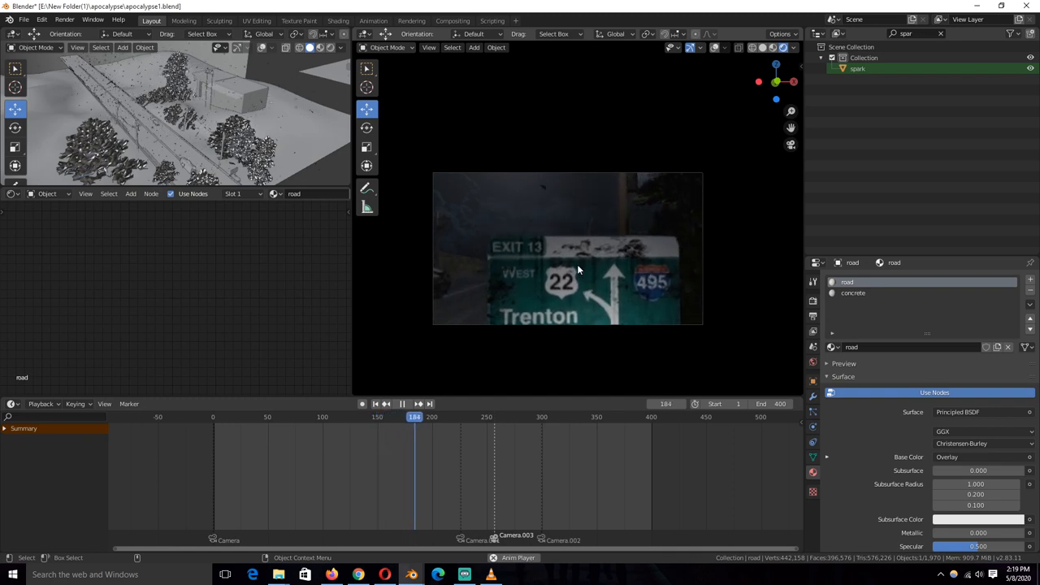
pyautogui.click(401, 404)
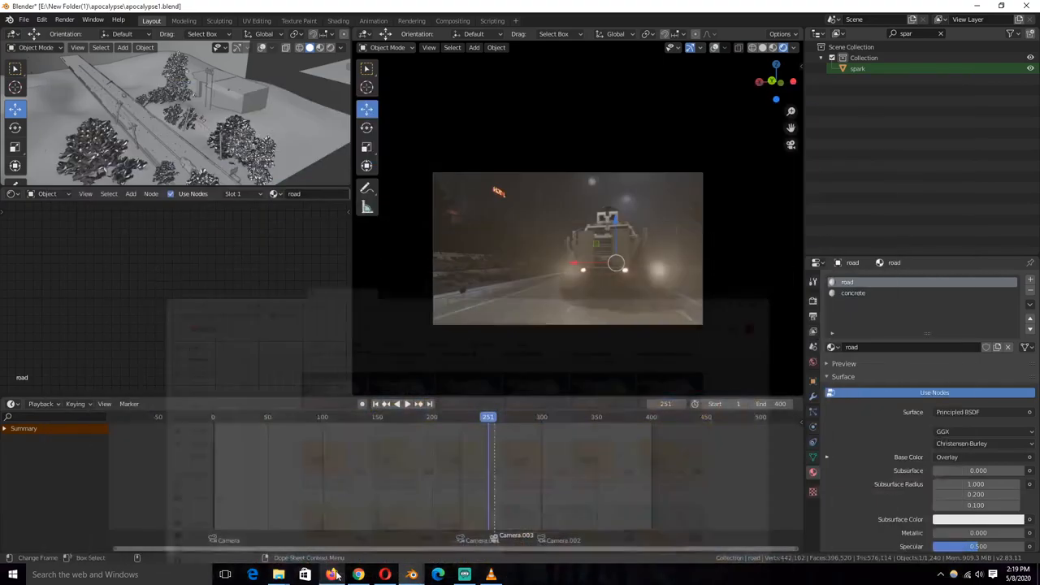
# - Run playback to frame 314 behind the armoured truck, stop, and bring YouTube back
pyautogui.click(407, 404)
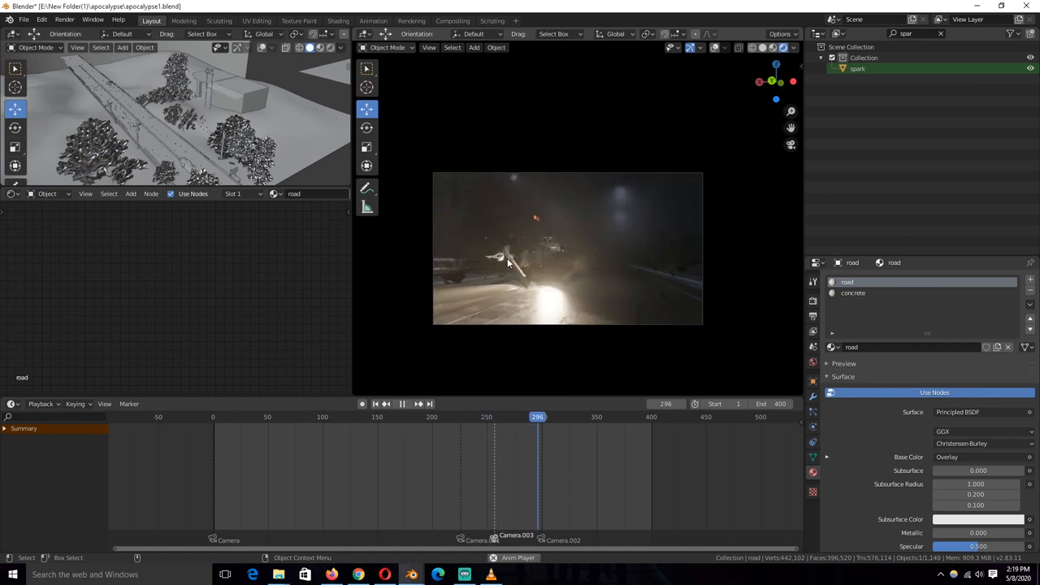
pyautogui.click(407, 404)
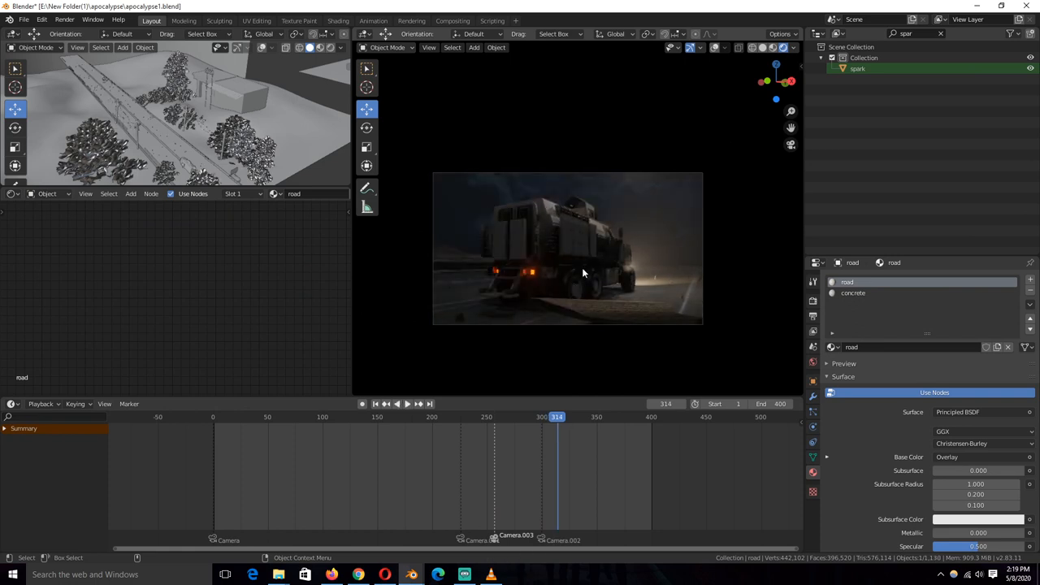
pyautogui.moveTo(410, 575)
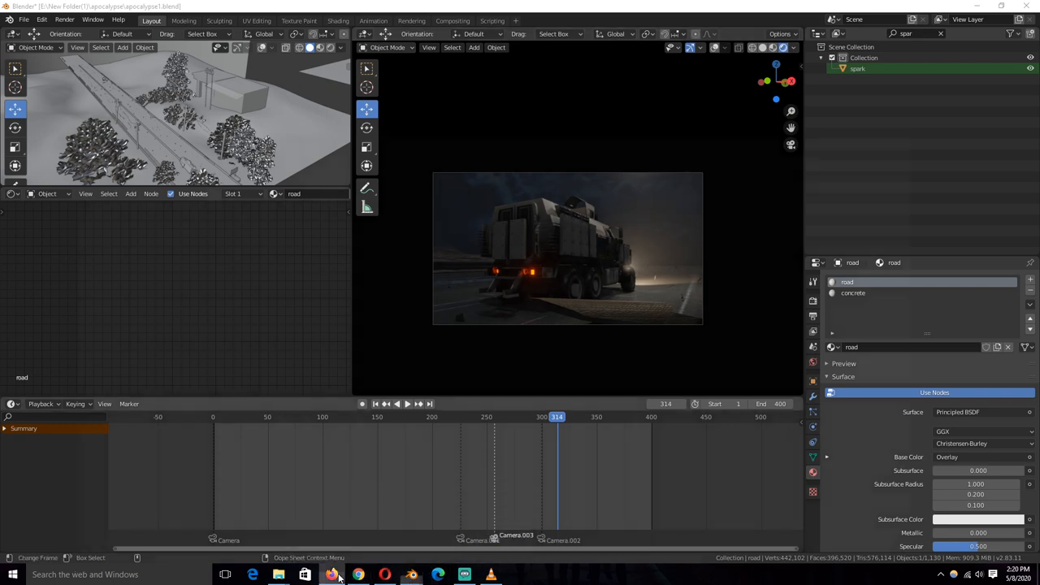
pyautogui.click(331, 575)
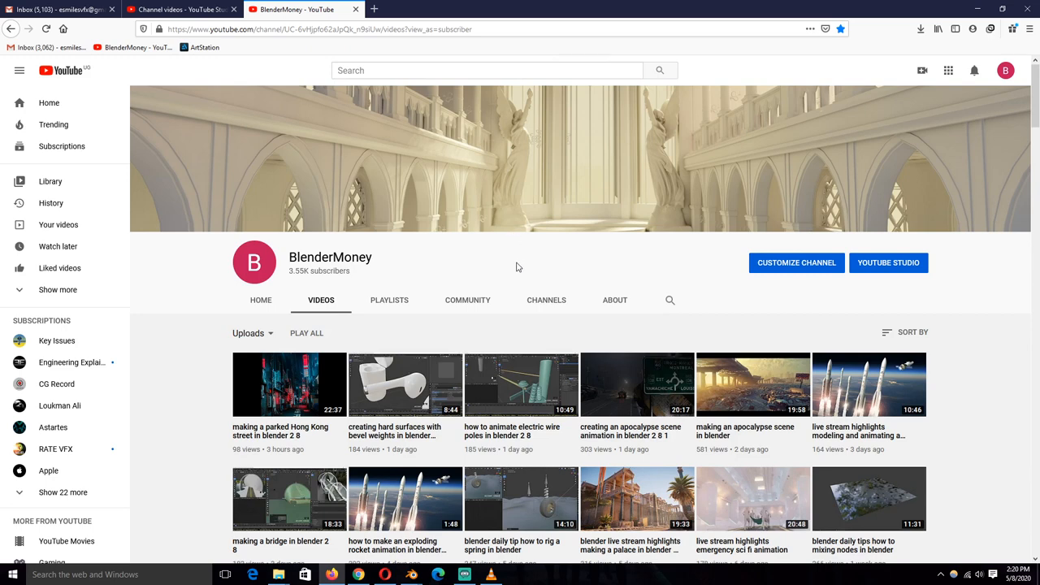
pyautogui.moveTo(494, 325)
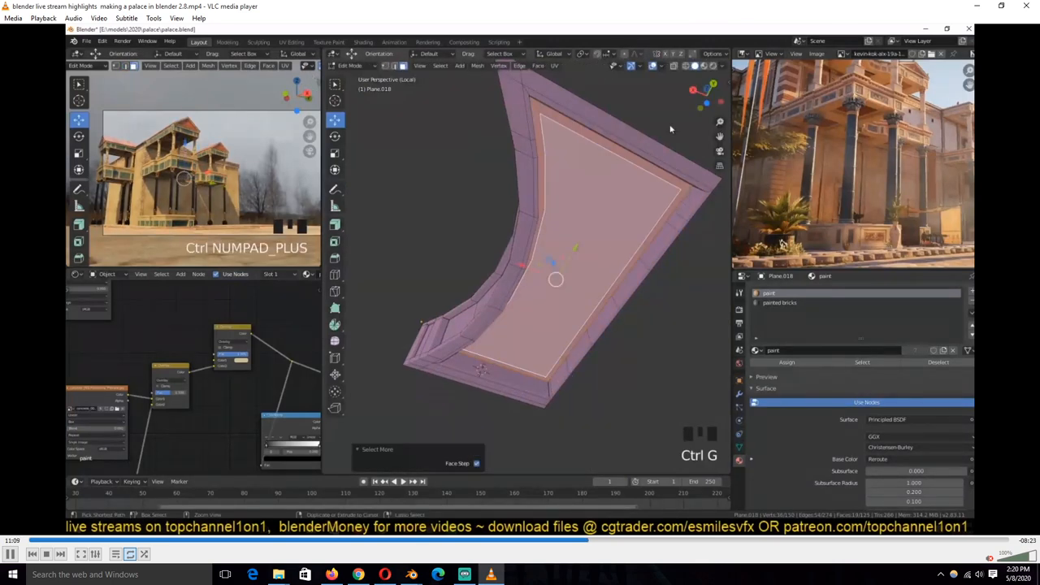
# - Bring up the palace live stream highlights video in VLC, playing around 11:13
pyautogui.press('Tab')
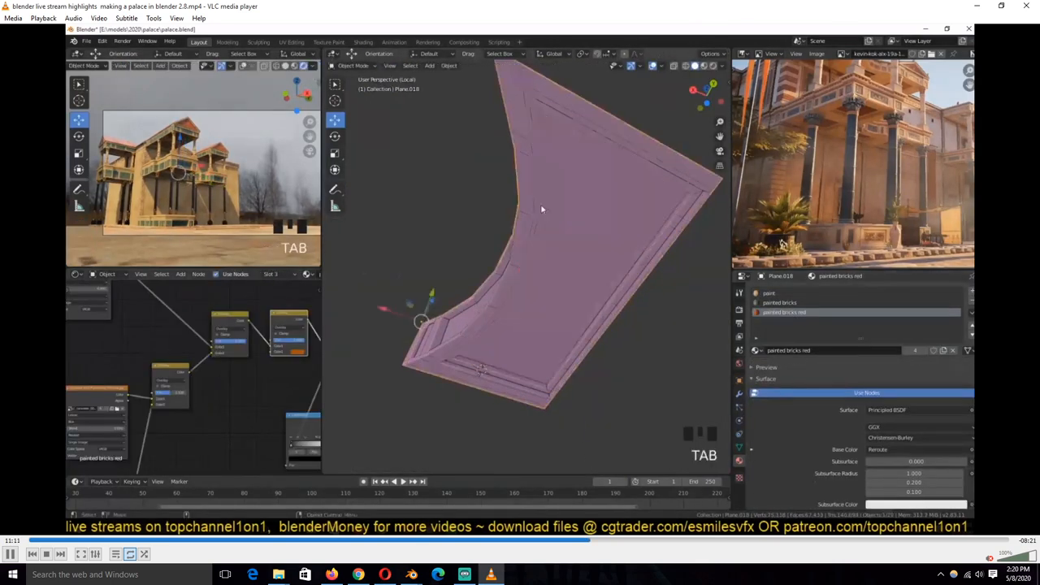
pyautogui.press('Tab')
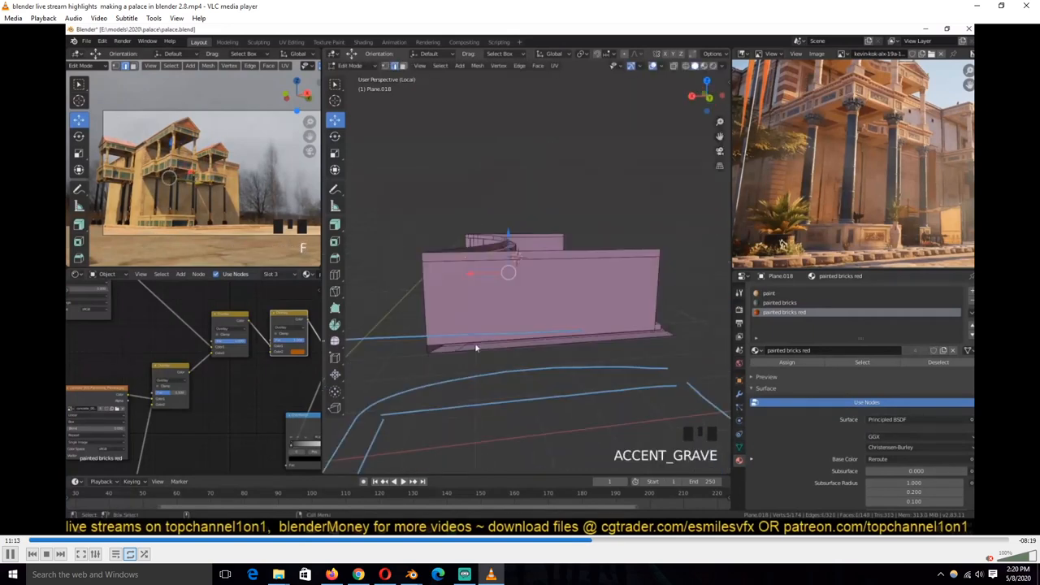